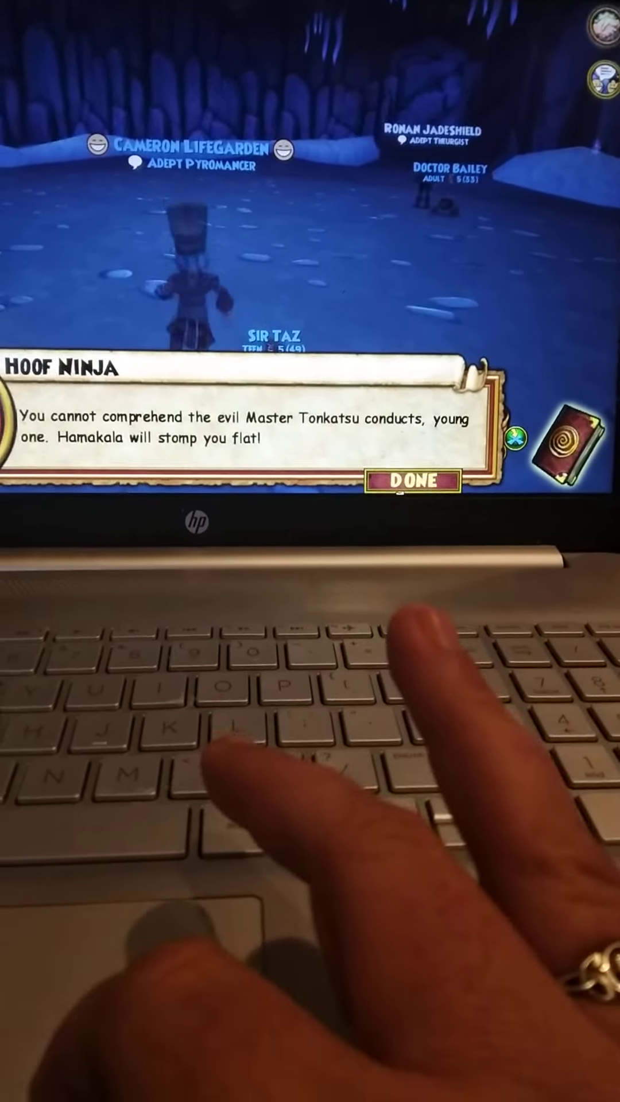
Dismiss the Hoof Ninja's warning about Master Tonkatsu with DONE.
click(412, 481)
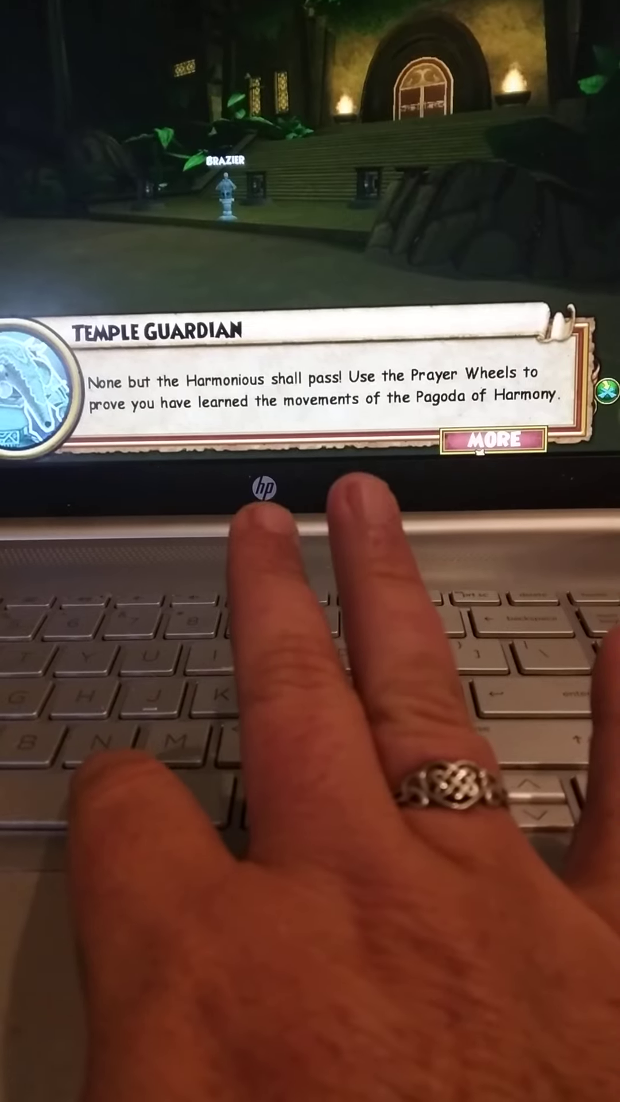
Advance through the Temple Guardian's Prayer Wheel lines with MORE, then finish with DONE.
click(485, 442)
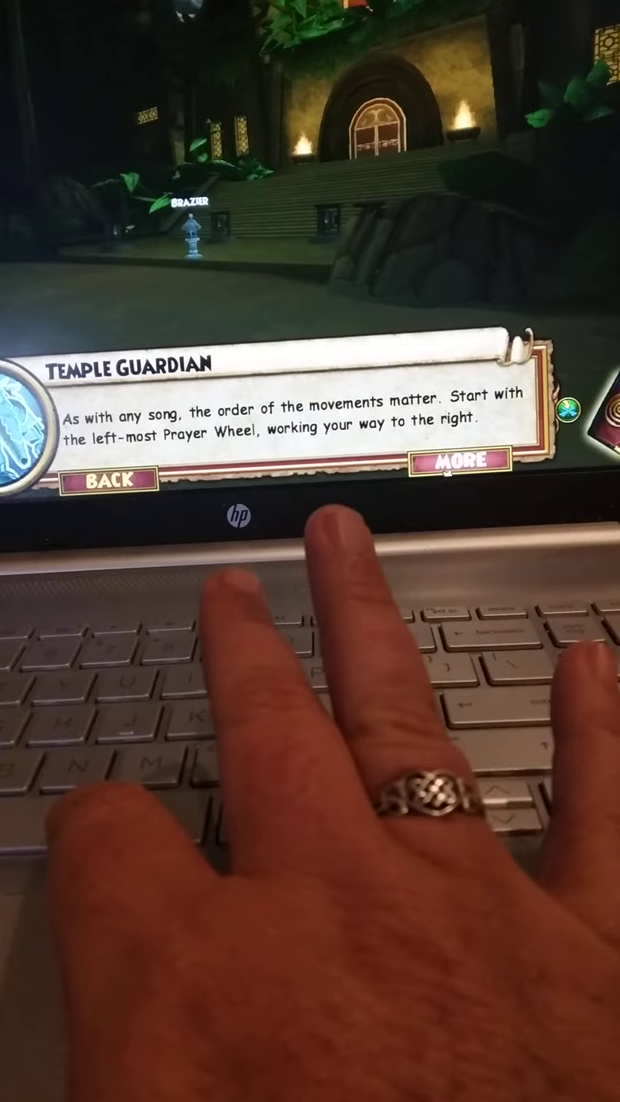
click(461, 479)
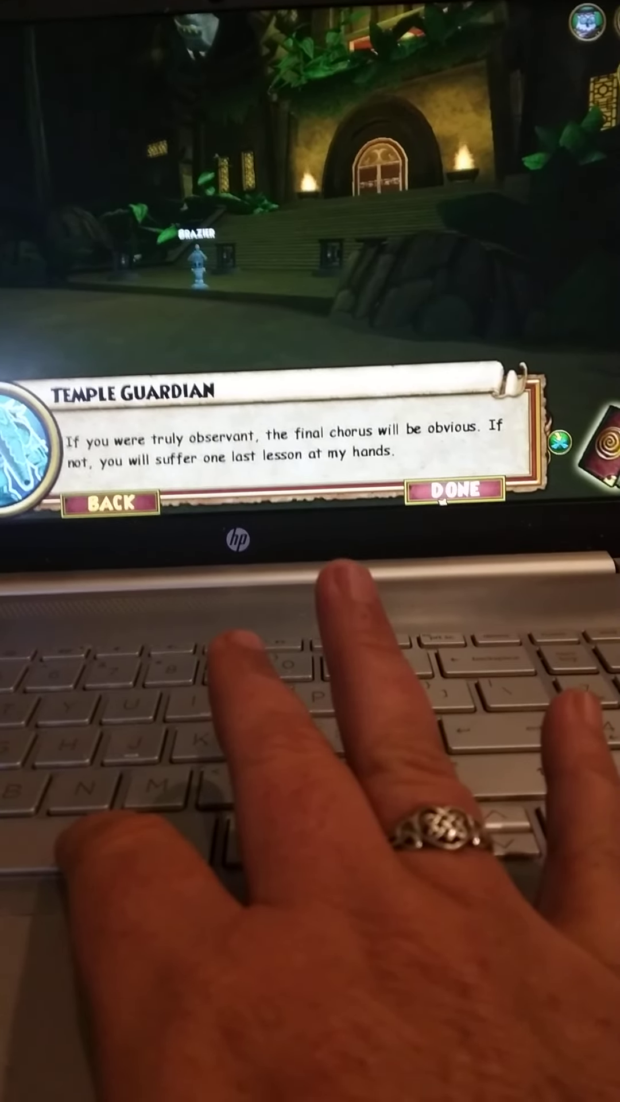
click(459, 490)
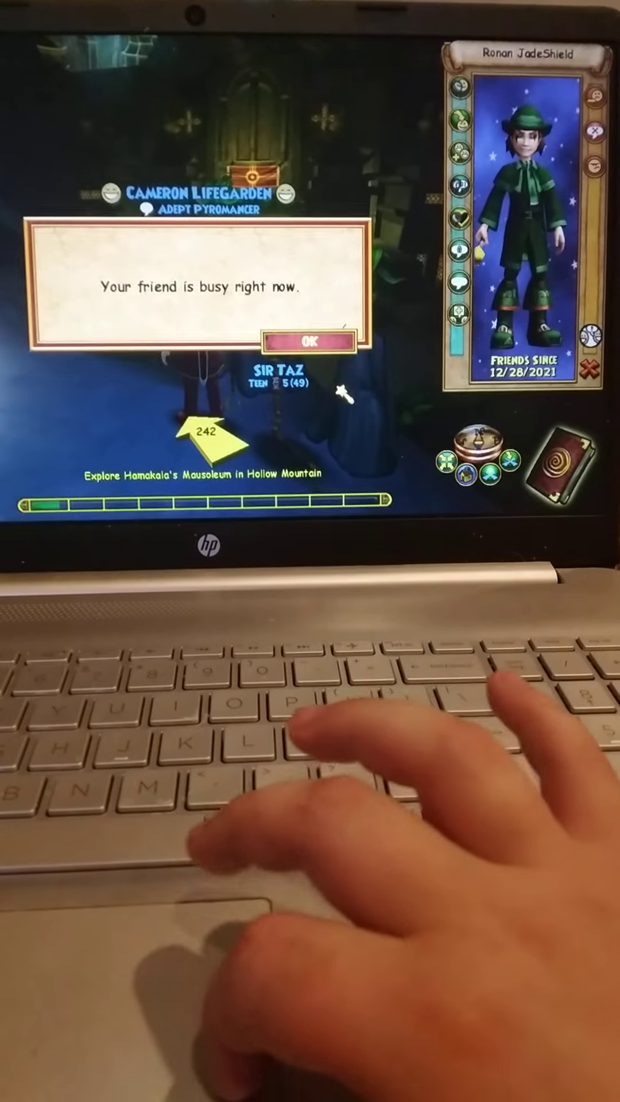
Acknowledge the 'Your friend is busy' notice with OK.
click(311, 341)
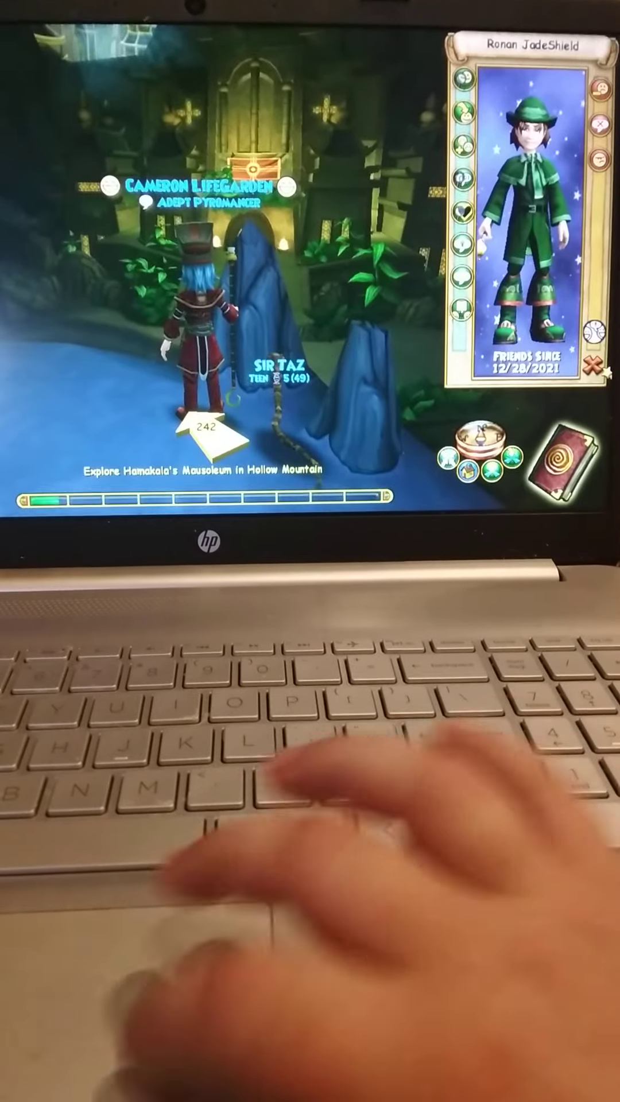